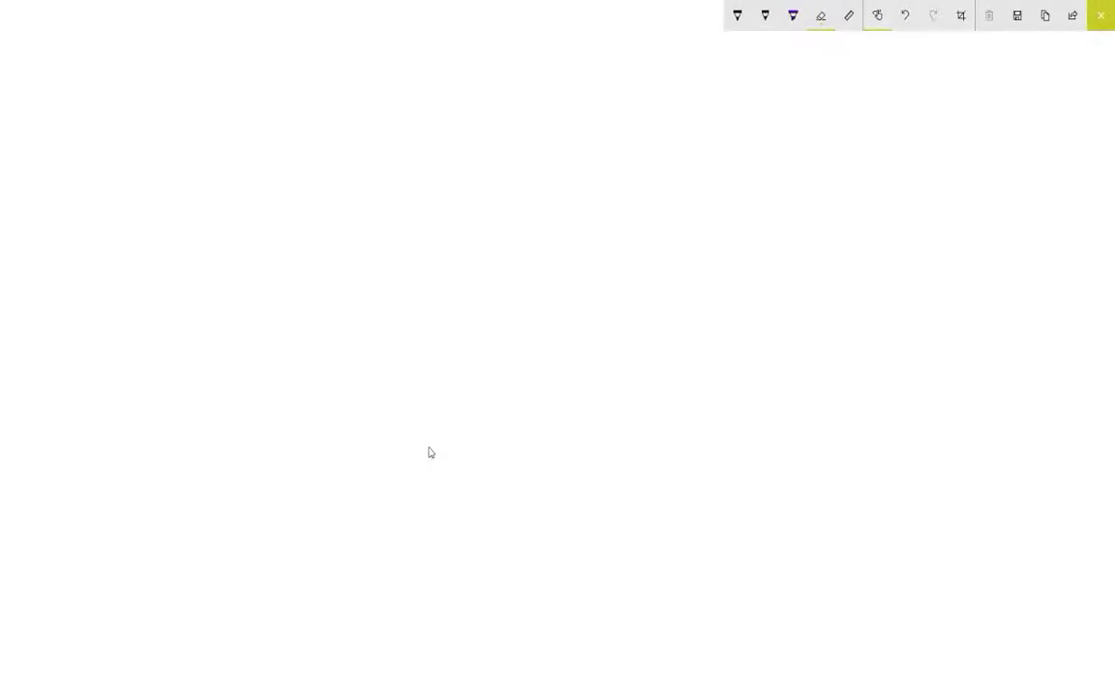
pyautogui.moveTo(445, 486)
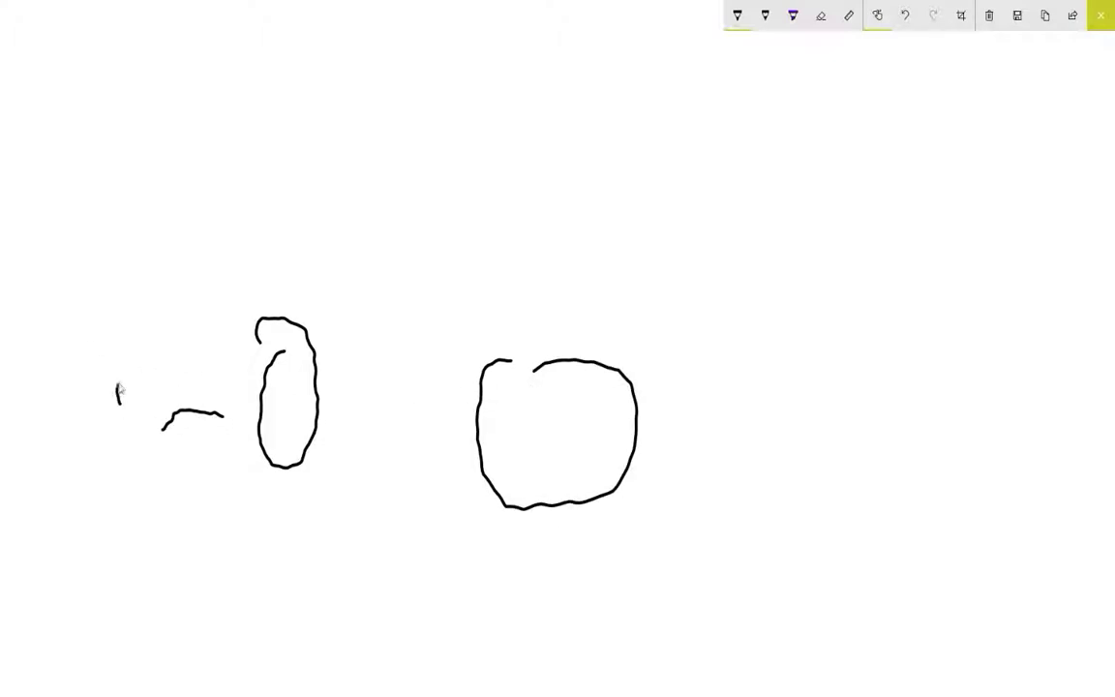
# Step: Draw the pickup truck's cab and roof outline, then finish the cab window
pyautogui.moveTo(116, 397); pyautogui.dragTo(559, 184)
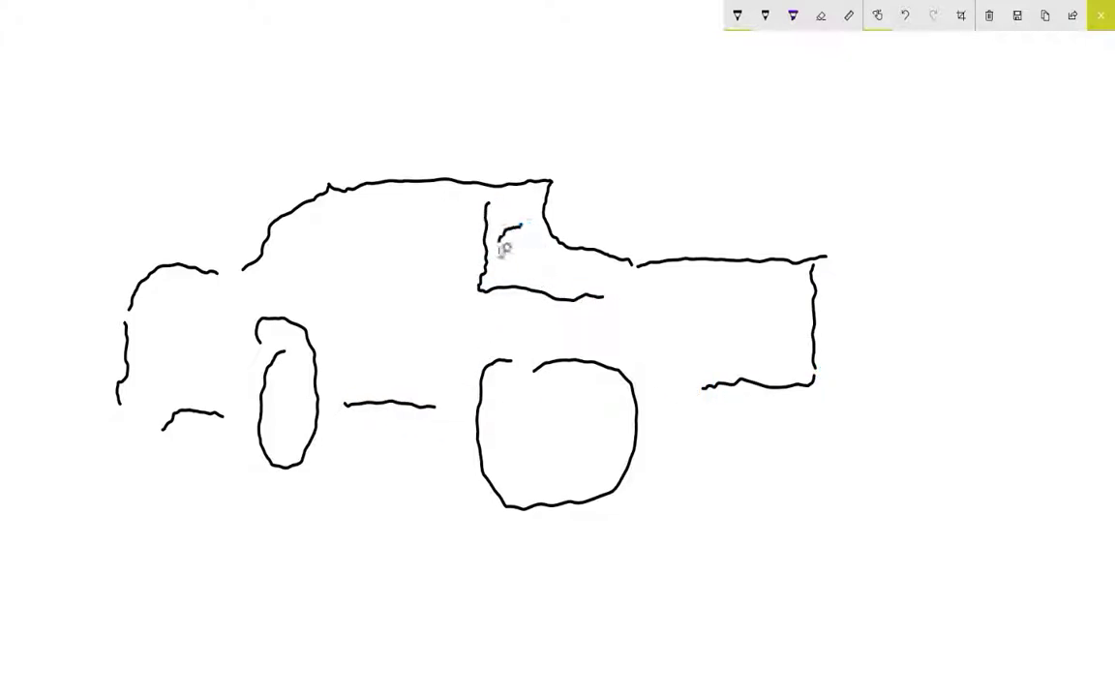
pyautogui.moveTo(504, 232); pyautogui.dragTo(518, 291)
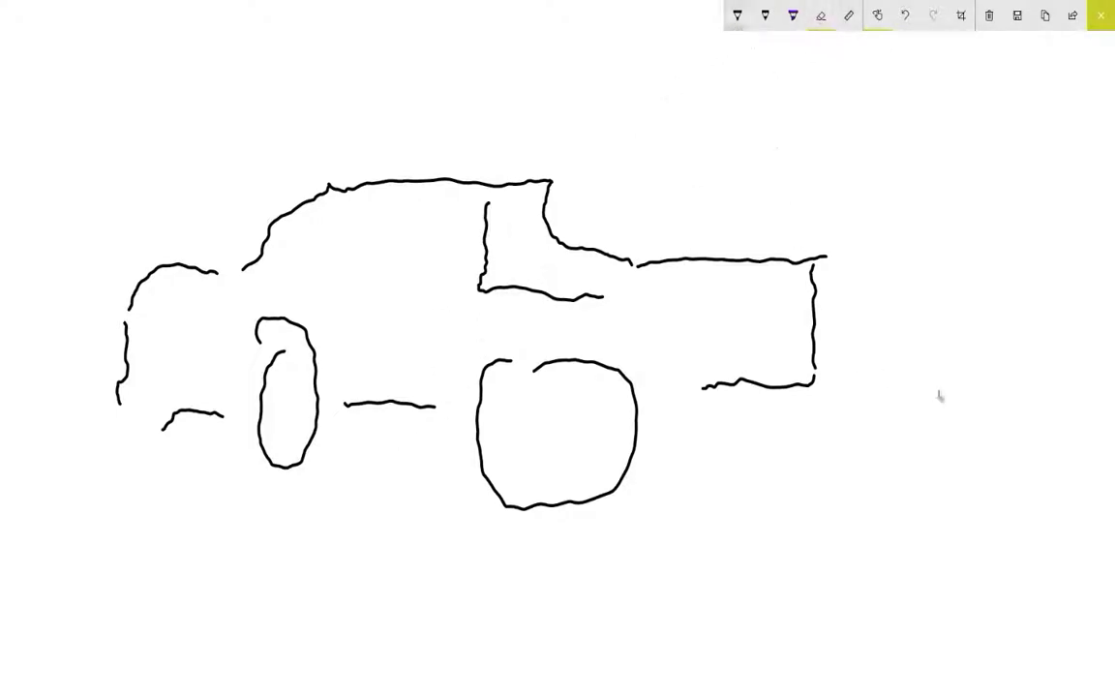
# Step: Draw a stick figure right of the truck and a truck bed tilted upward
pyautogui.moveTo(987, 242); pyautogui.dragTo(910, 513)
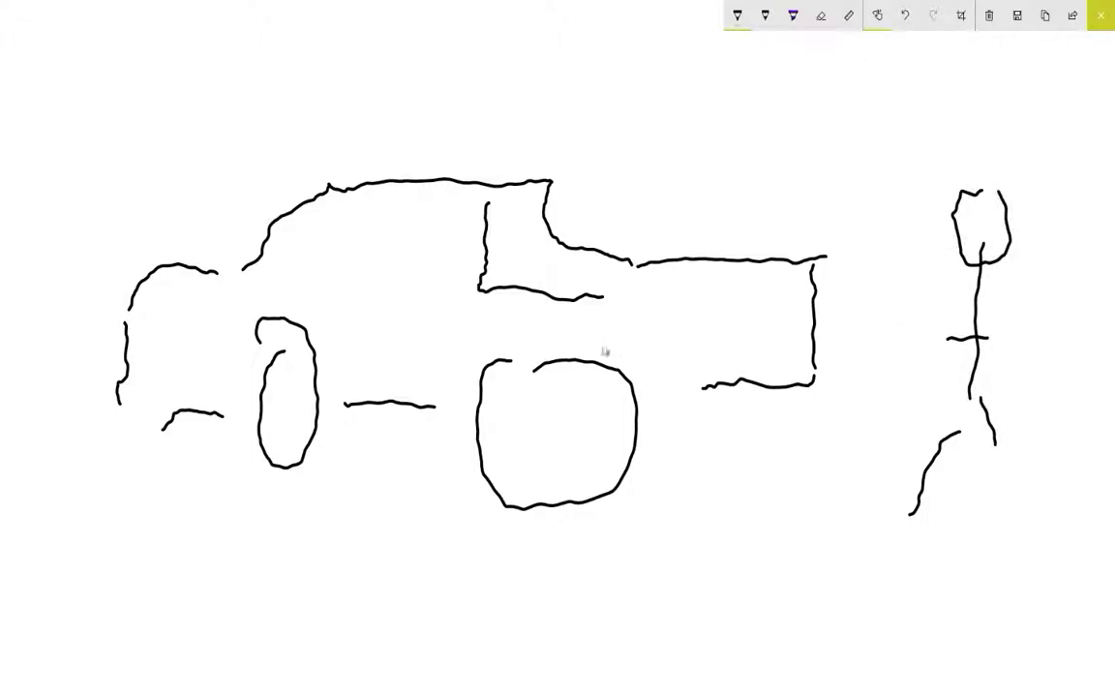
pyautogui.moveTo(604, 351)
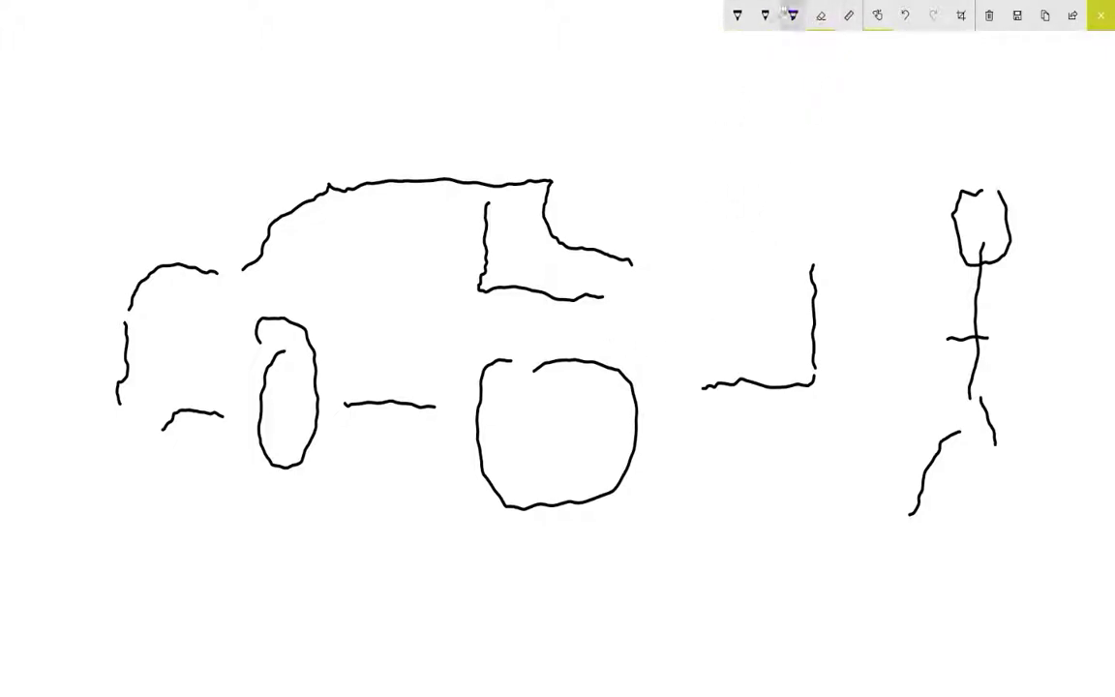
pyautogui.moveTo(634, 291); pyautogui.dragTo(789, 105)
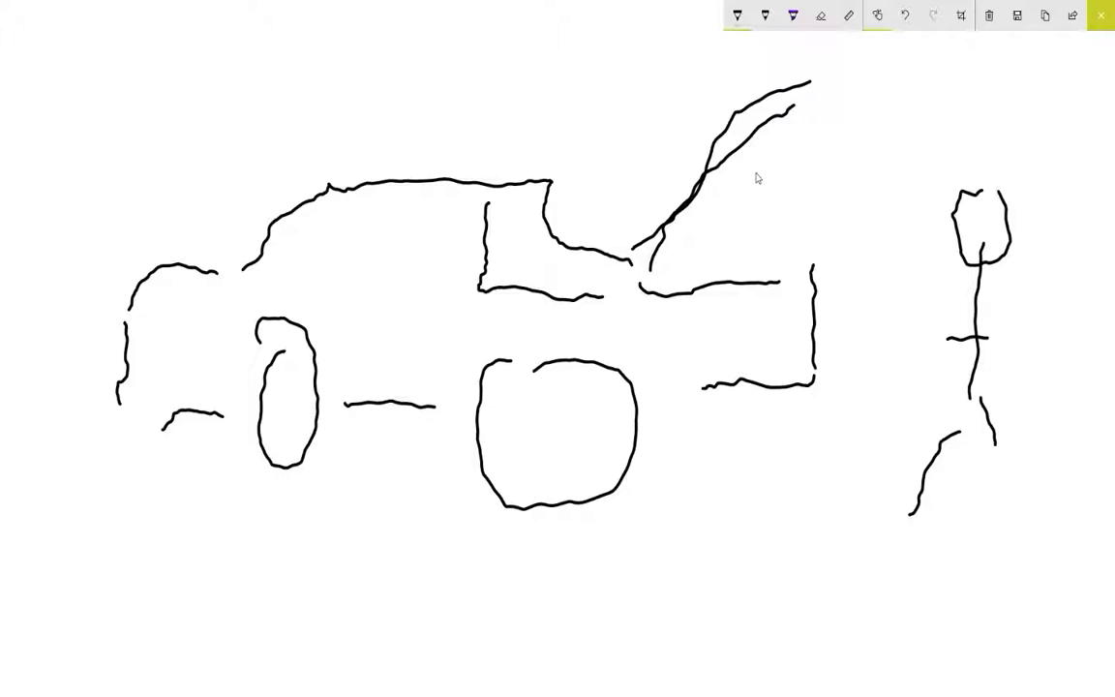
pyautogui.moveTo(763, 215)
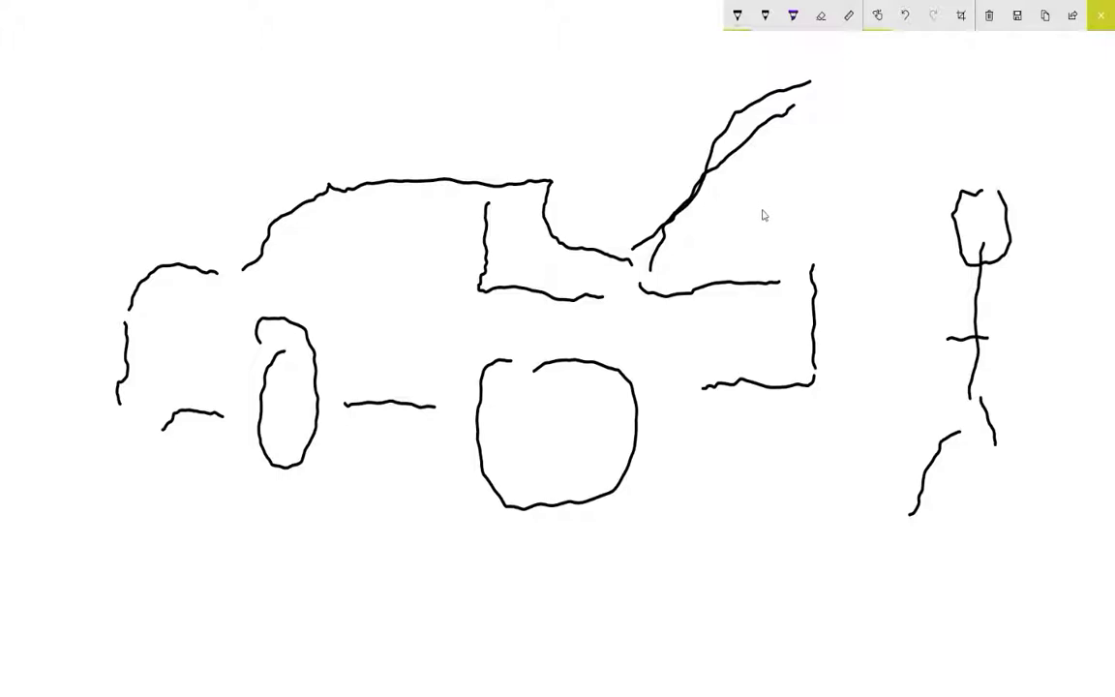
pyautogui.moveTo(732, 73)
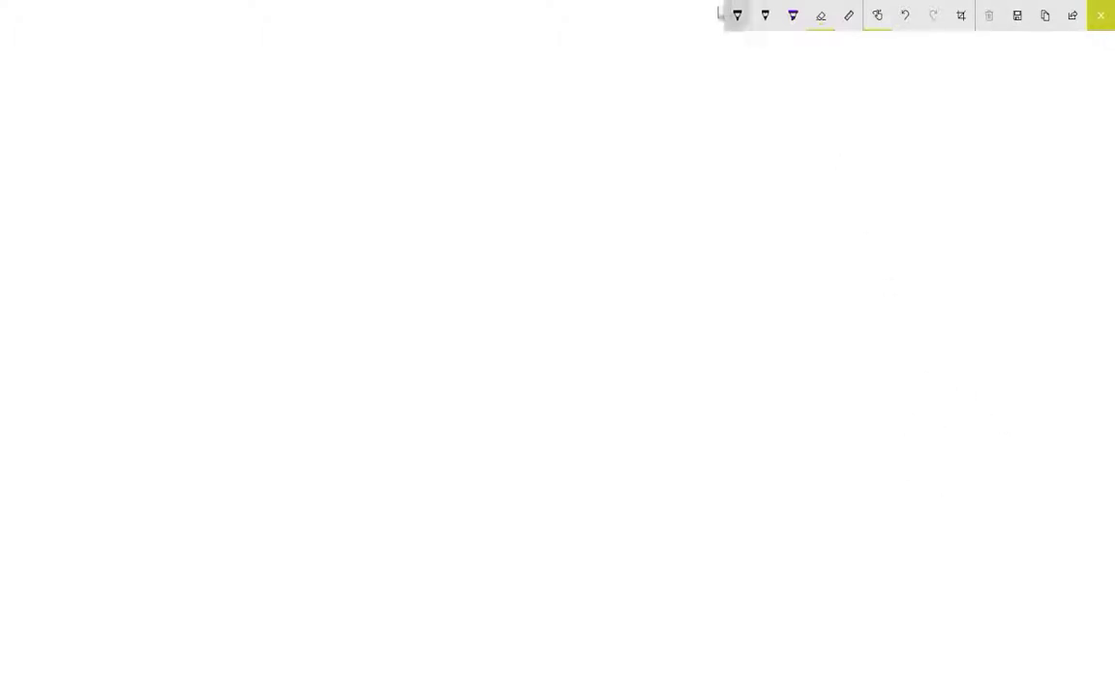
# Step: Begin the house outline on the canvas, then use a toolbar button
pyautogui.moveTo(266, 271); pyautogui.dragTo(257, 451)
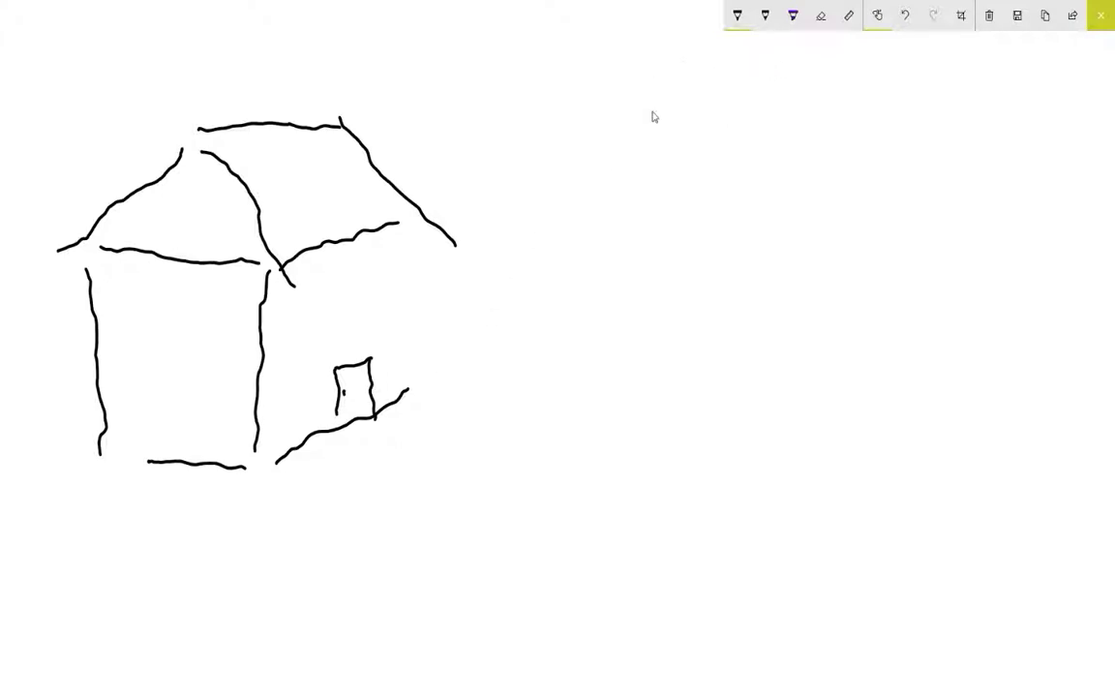
pyautogui.click(821, 17)
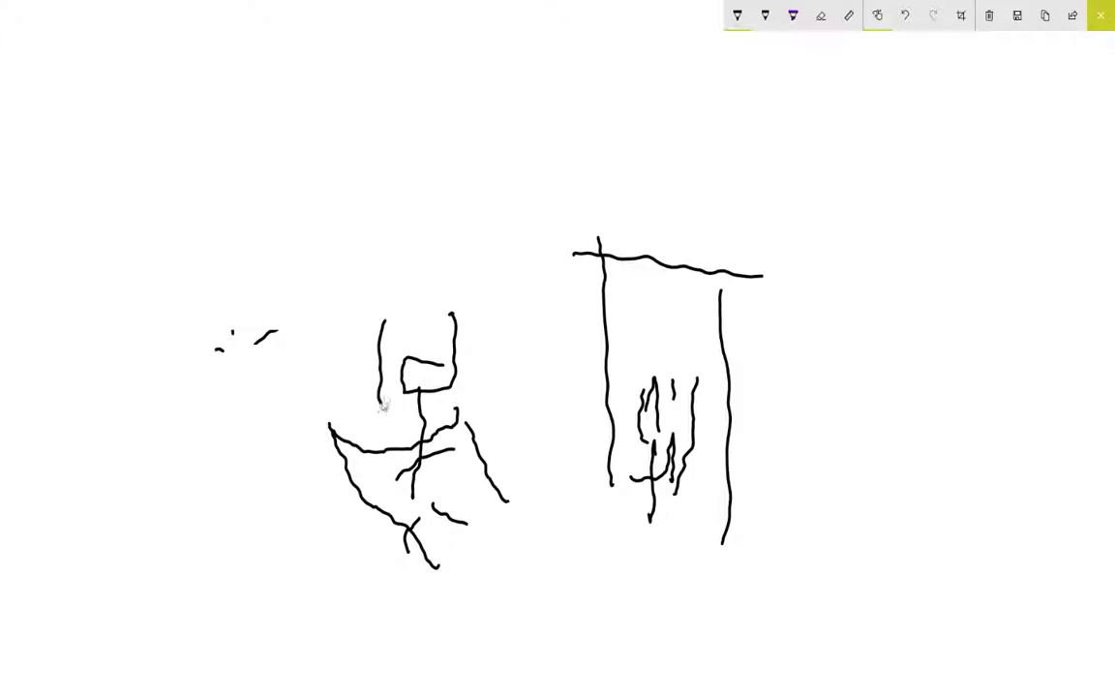
# Step: Add a hat and hair to the stick figure and a curved ground line below
pyautogui.moveTo(383, 320); pyautogui.dragTo(460, 309)
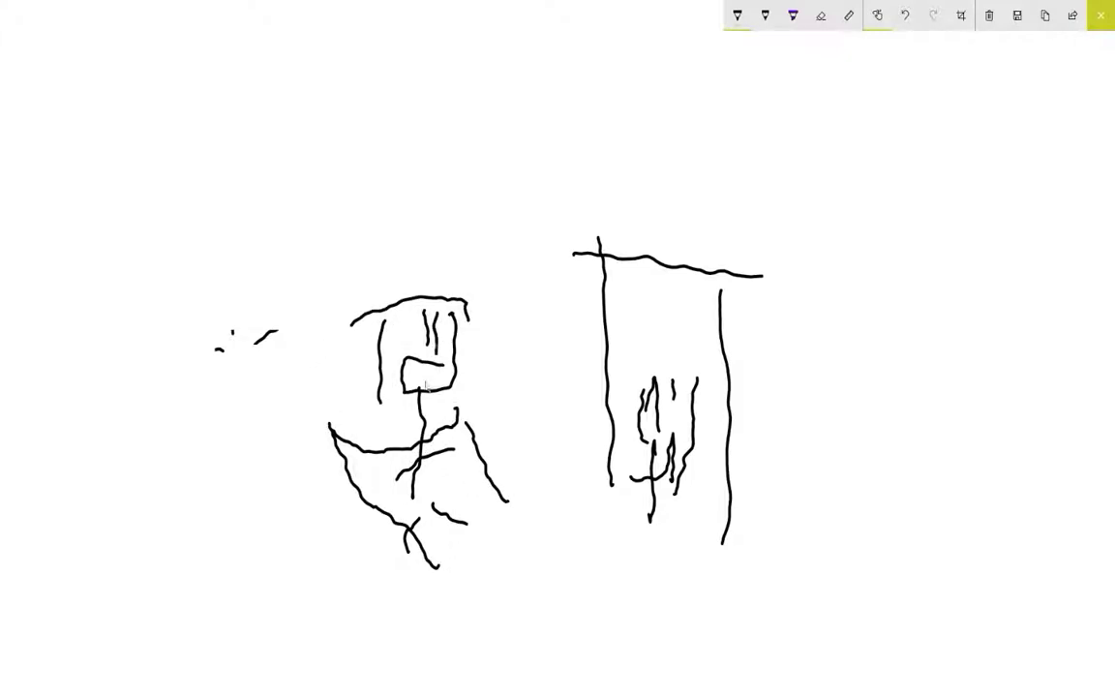
pyautogui.moveTo(334, 542); pyautogui.dragTo(436, 605)
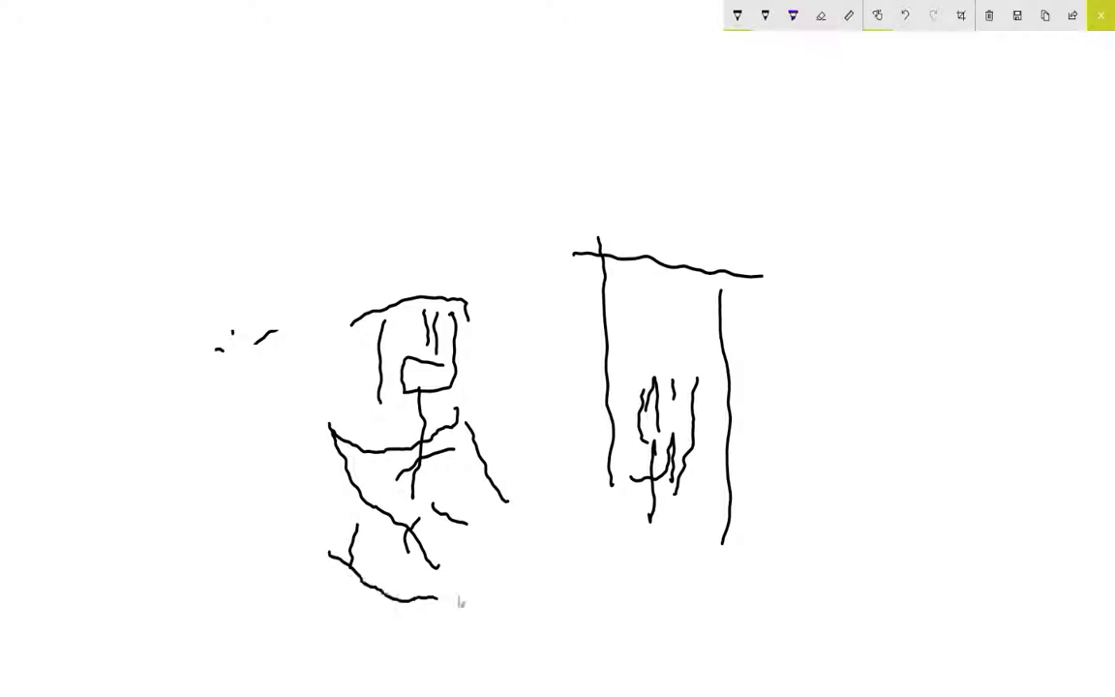
pyautogui.moveTo(639, 601)
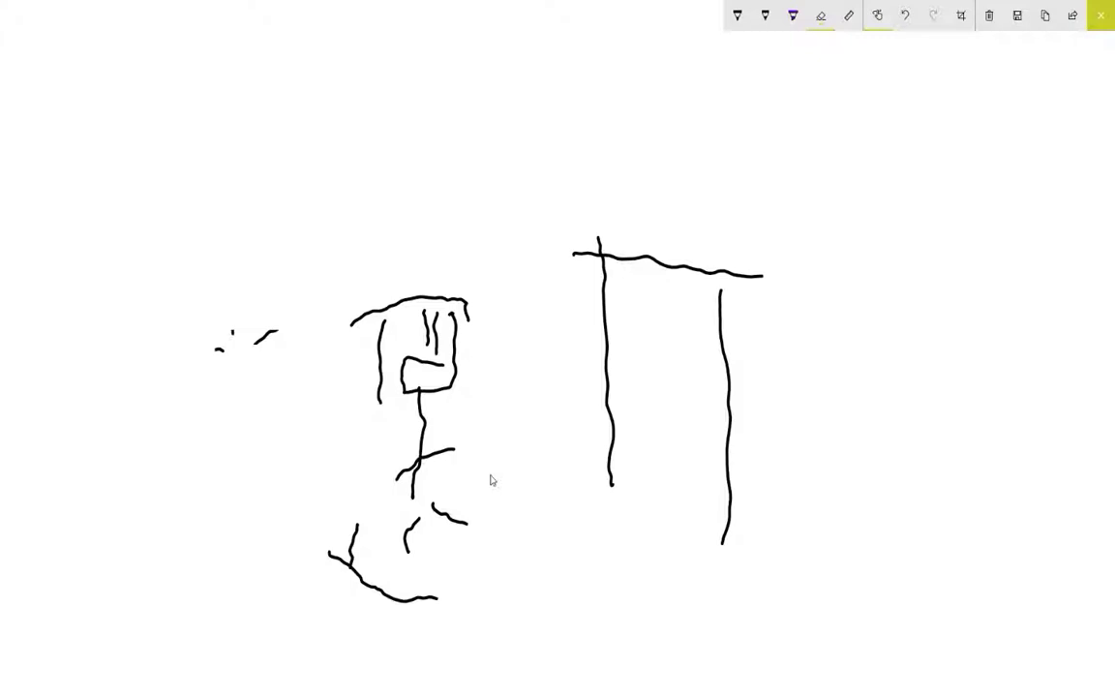
pyautogui.moveTo(661, 508)
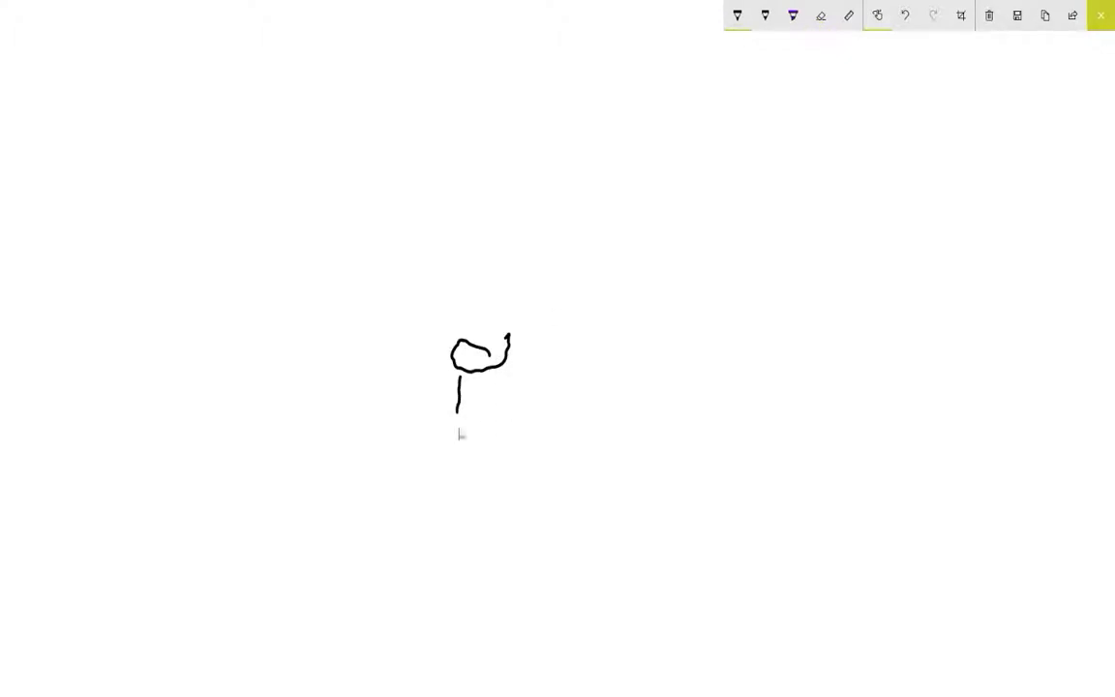
# Step: Sketch the ice cube's front face, top face and right side around the figure
pyautogui.moveTo(460, 402); pyautogui.dragTo(460, 542)
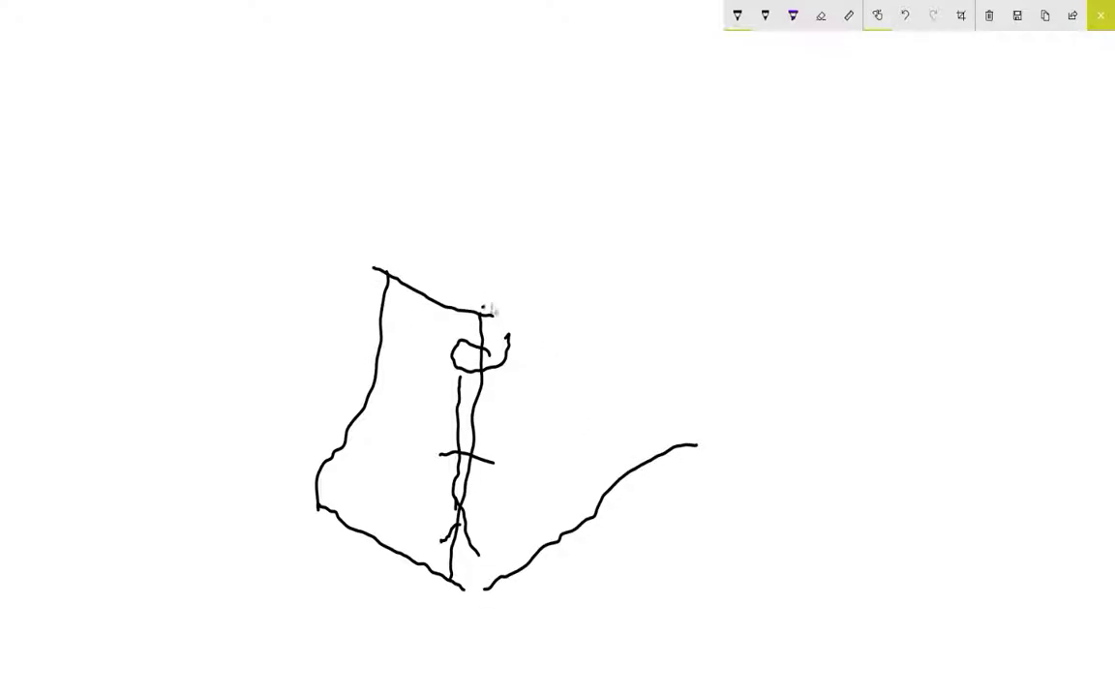
pyautogui.moveTo(387, 271); pyautogui.dragTo(668, 281)
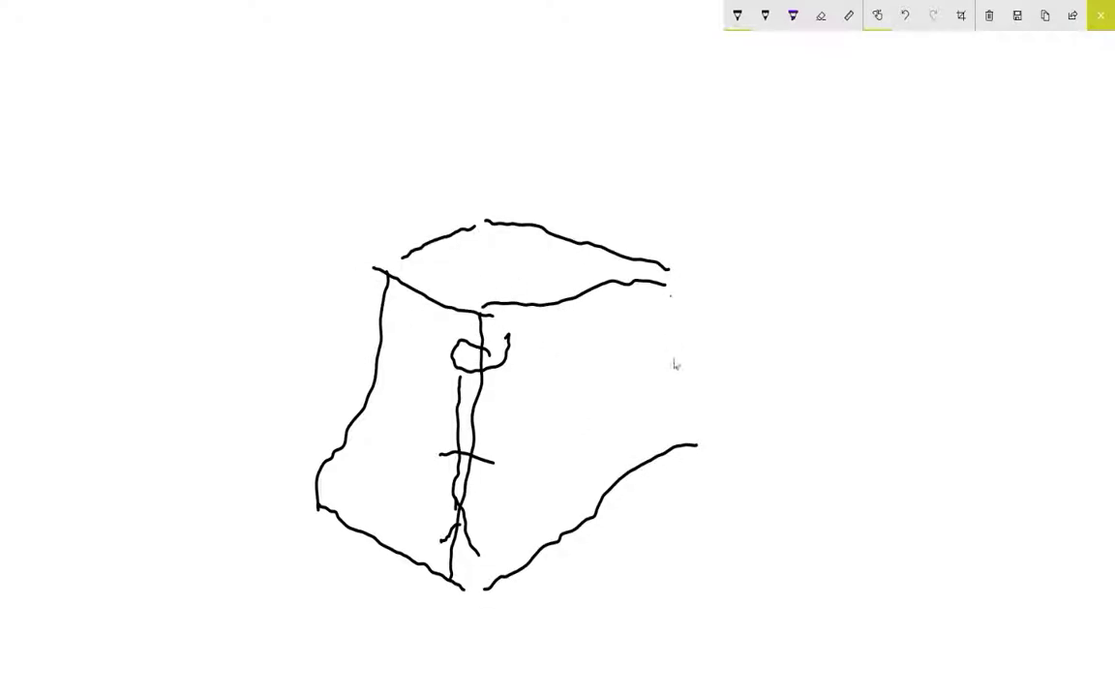
pyautogui.moveTo(666, 285); pyautogui.dragTo(683, 455)
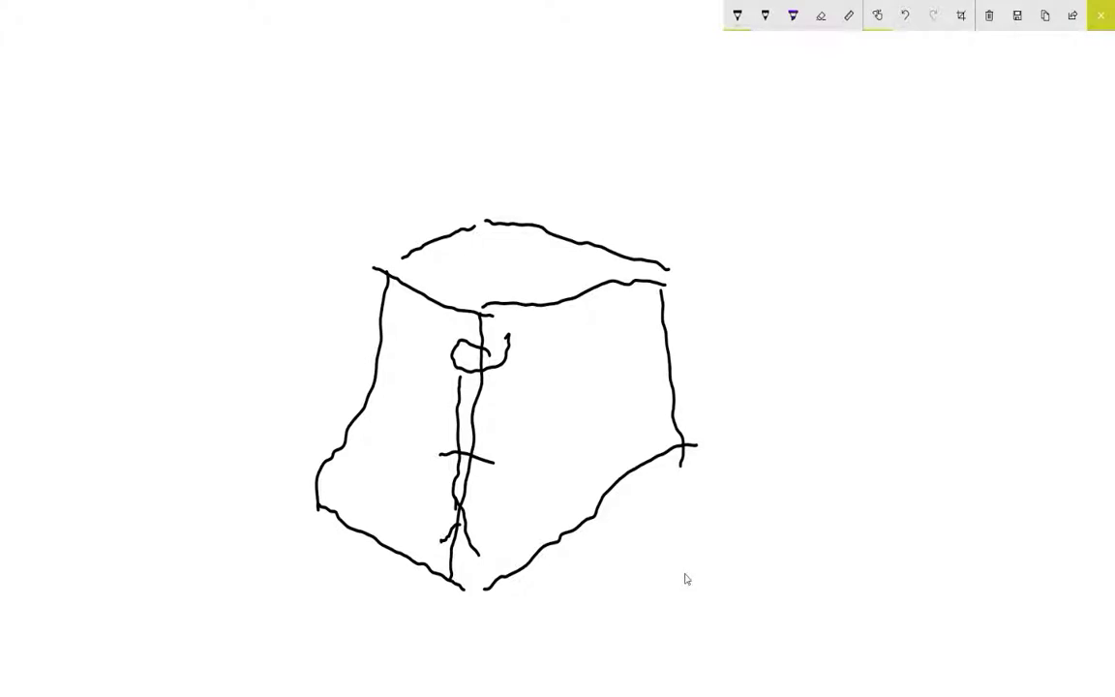